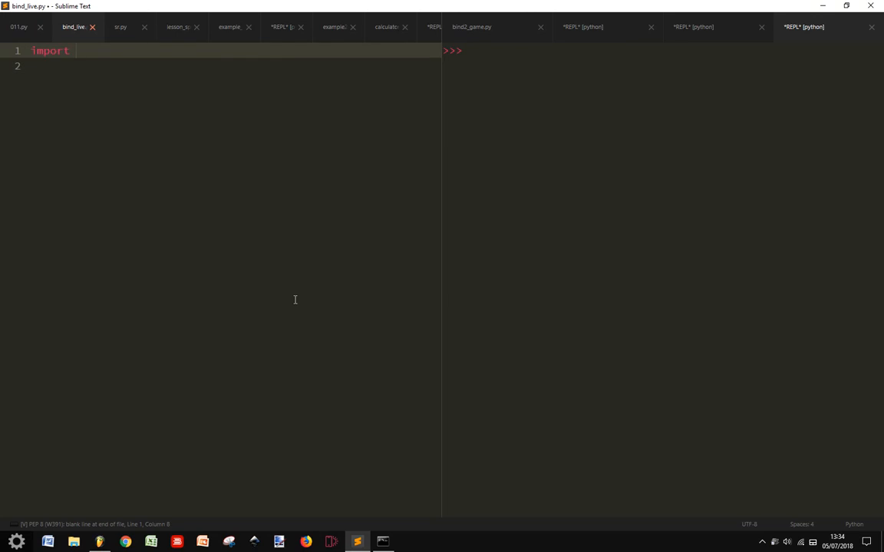
# Write 'import tkinter as tk' and 'root = tk.Tk()' to create the root window.
pyautogui.write('tkinter as tk')
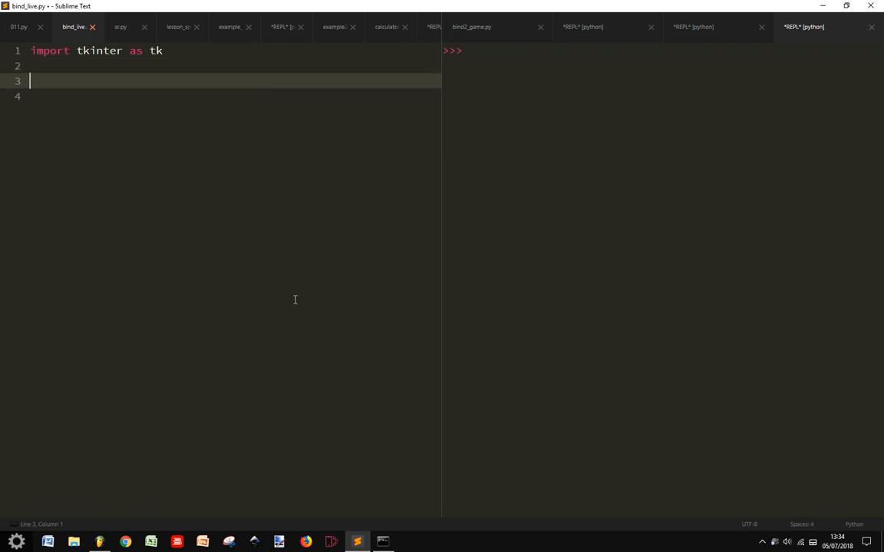
pyautogui.write('root =')
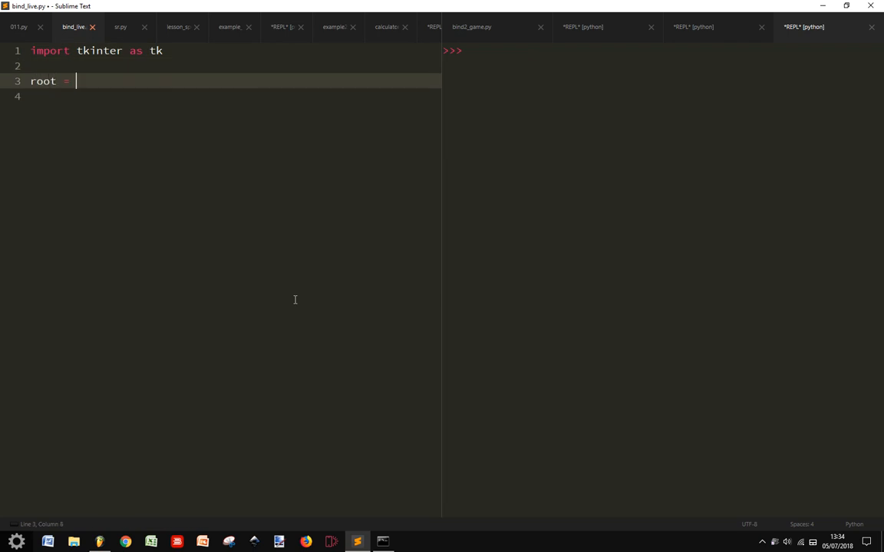
pyautogui.write('tk.Tk(')
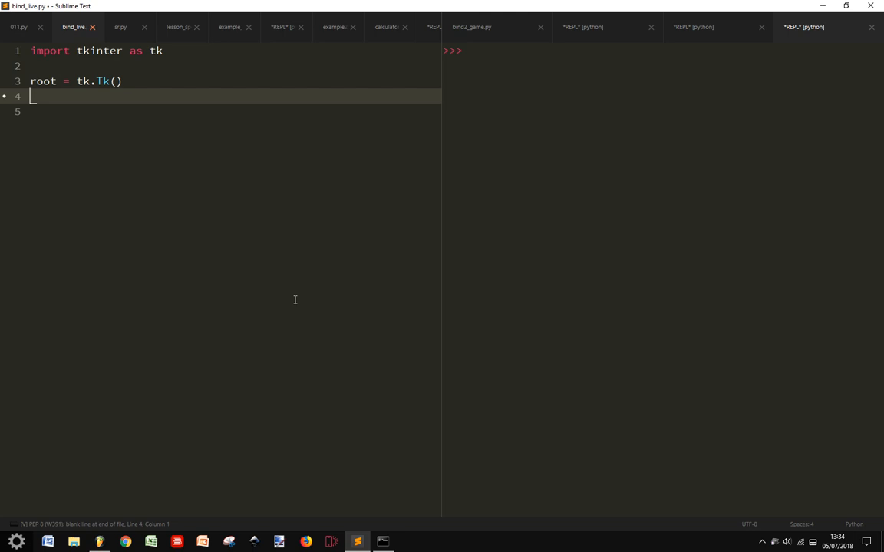
pyautogui.write('r')
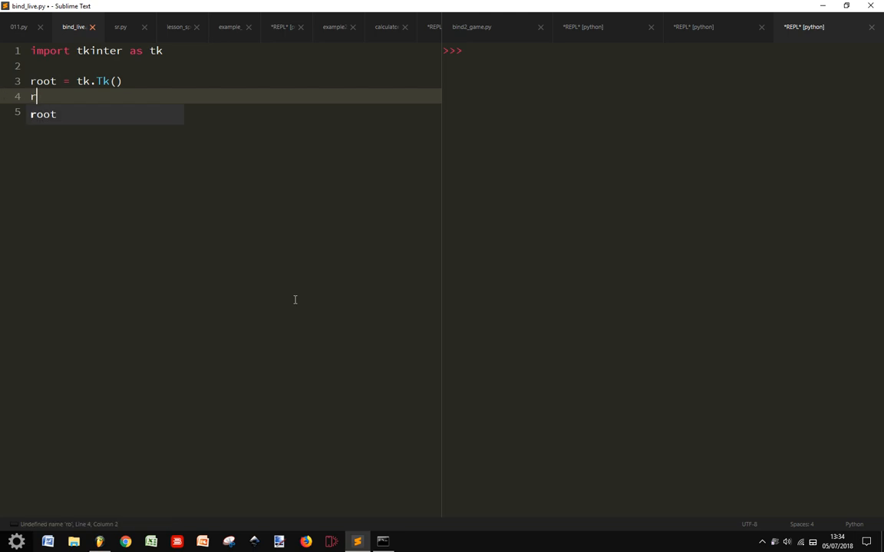
# Add 'frame = tk.Frame(root)' to create a frame inside root.
pyautogui.write('fra,')
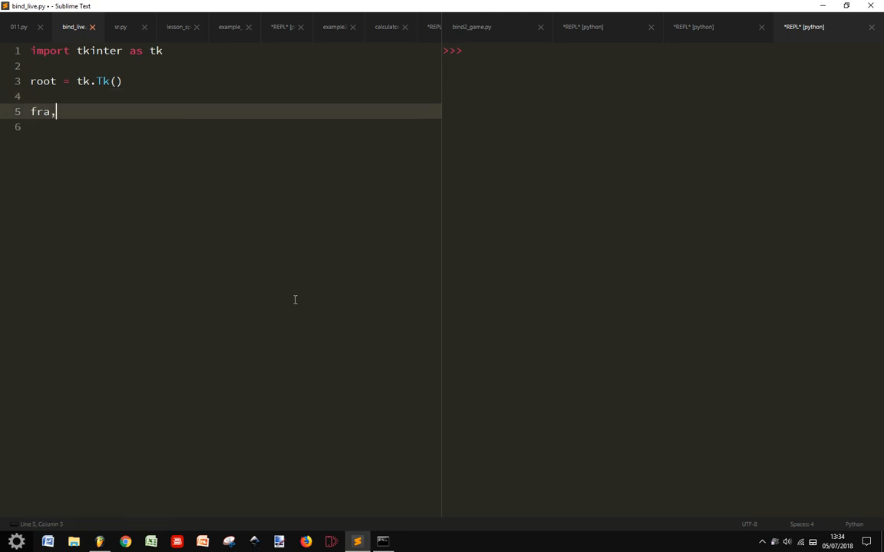
pyautogui.write('me =')
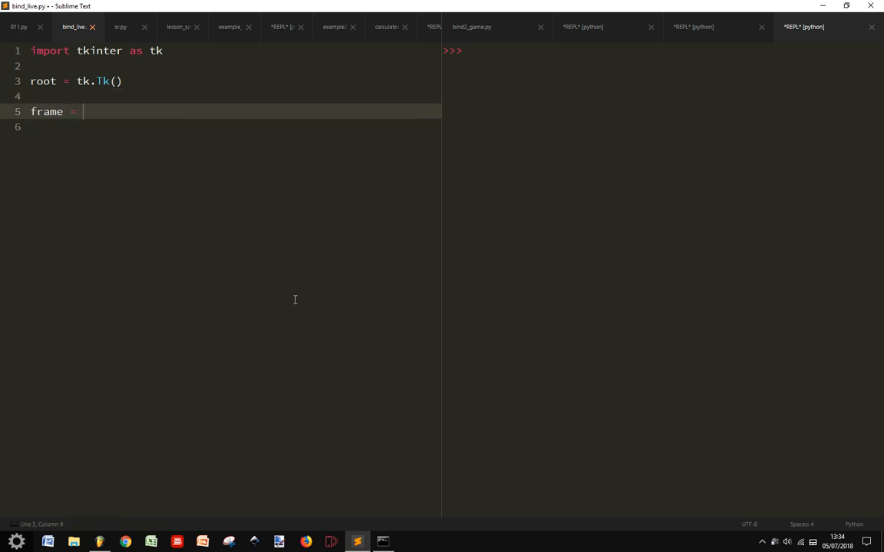
pyautogui.write('tk.Frame(root')
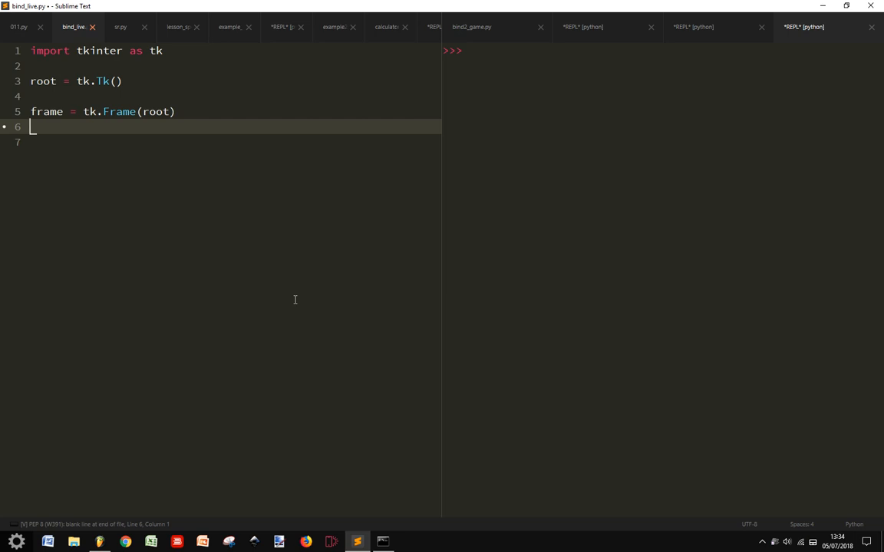
# Give the Frame call width=100 and height=100 arguments.
pyautogui.click(175, 110)
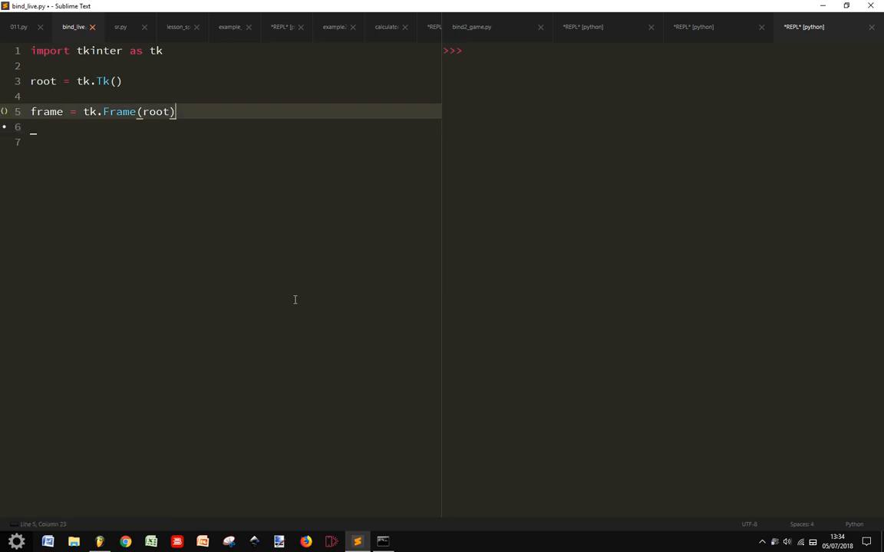
pyautogui.write(', wo')
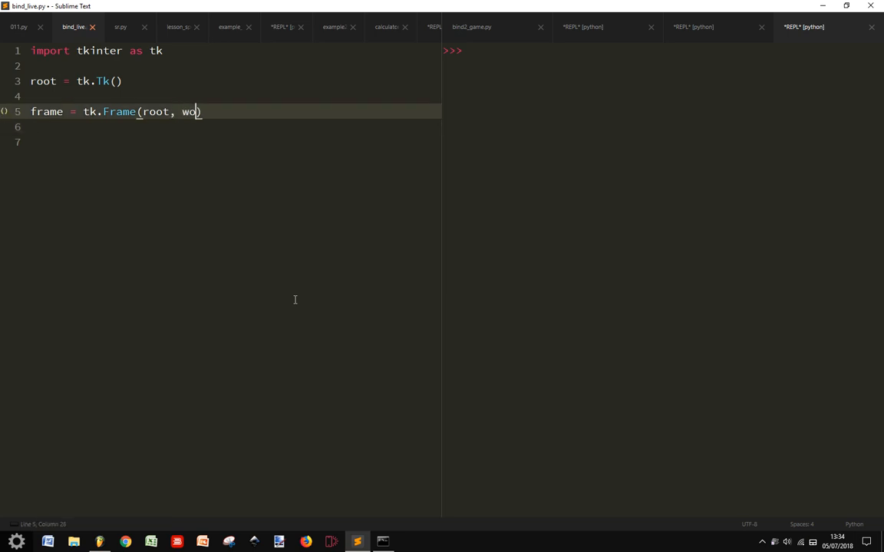
pyautogui.write('idth')
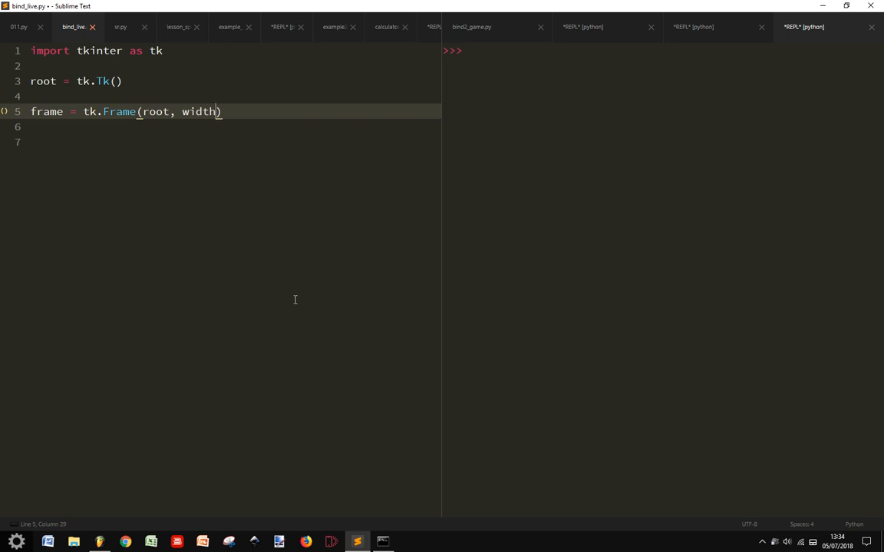
pyautogui.write('=100')
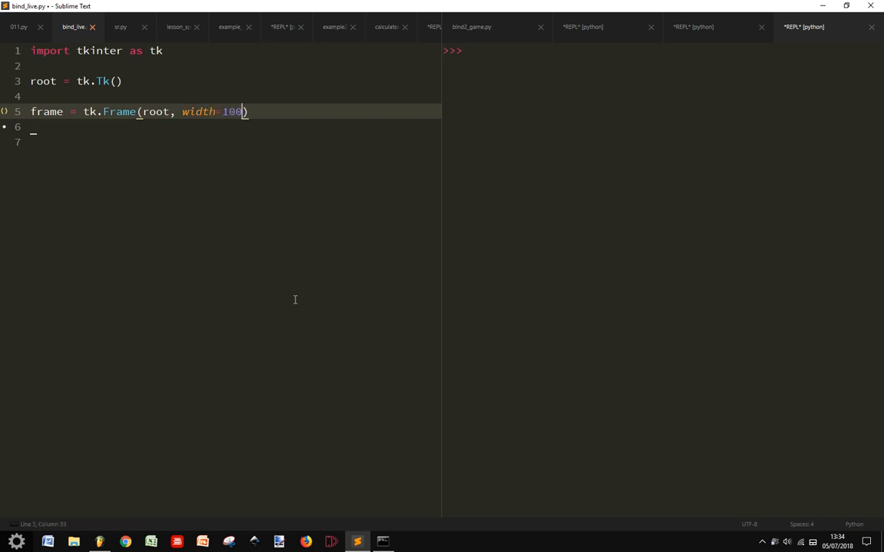
pyautogui.write(', height=100')
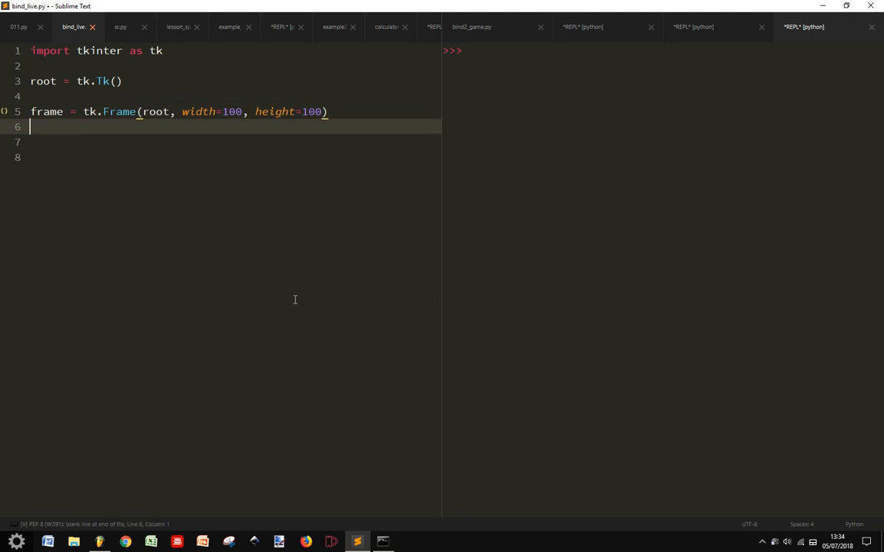
# Set frame['bg'] = yellow to colour the frame's background.
pyautogui.write('frame')
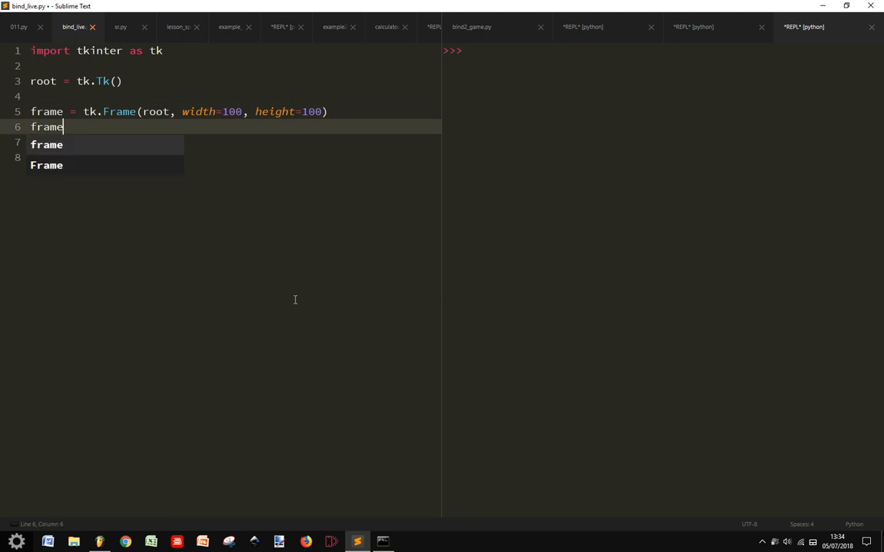
pyautogui.write('.')
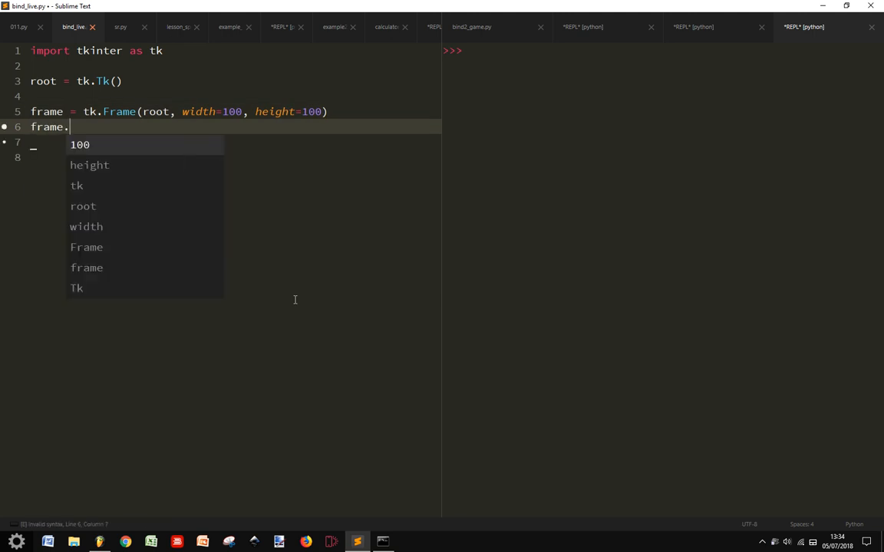
pyautogui.write('[]')
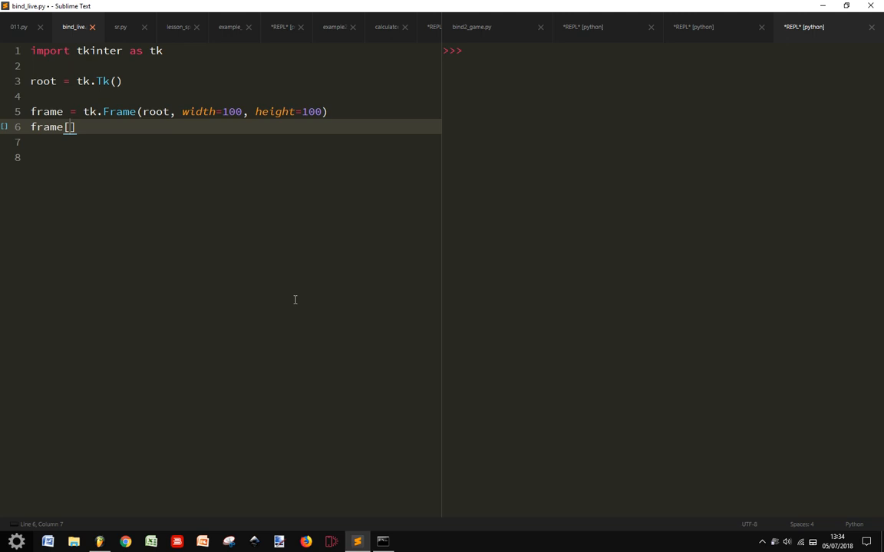
pyautogui.write("'bg'")
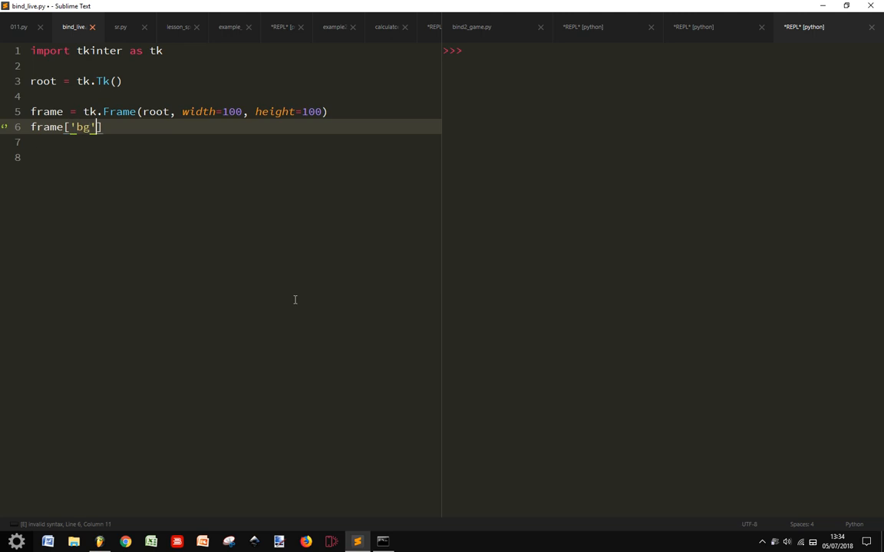
pyautogui.write('= yellow')
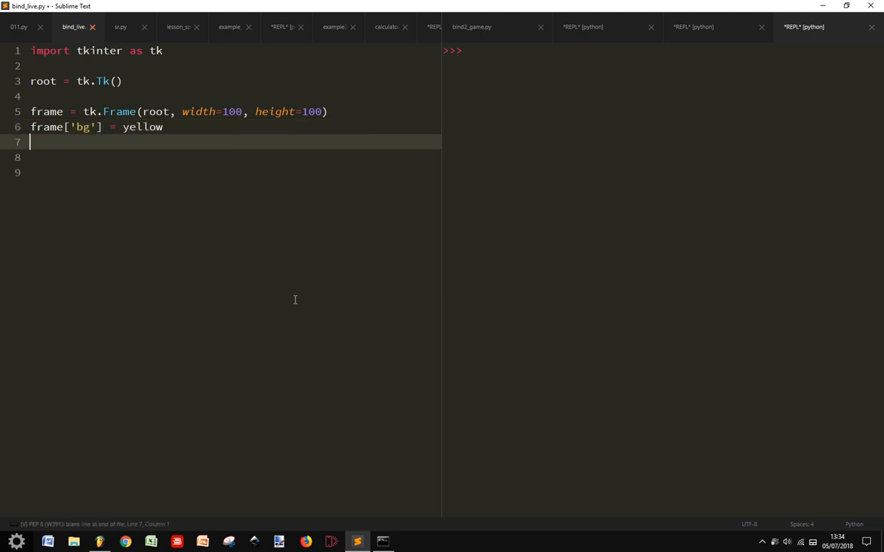
# Add frame.pack() and root.mainloop() to show the window.
pyautogui.write('fra')
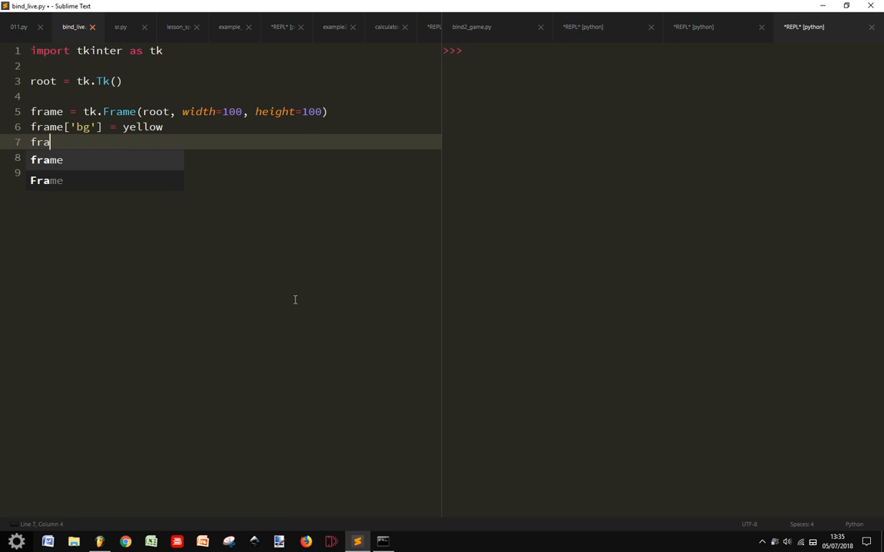
pyautogui.write('me.pack()')
pyautogui.click(232, 173)
pyautogui.write('root')
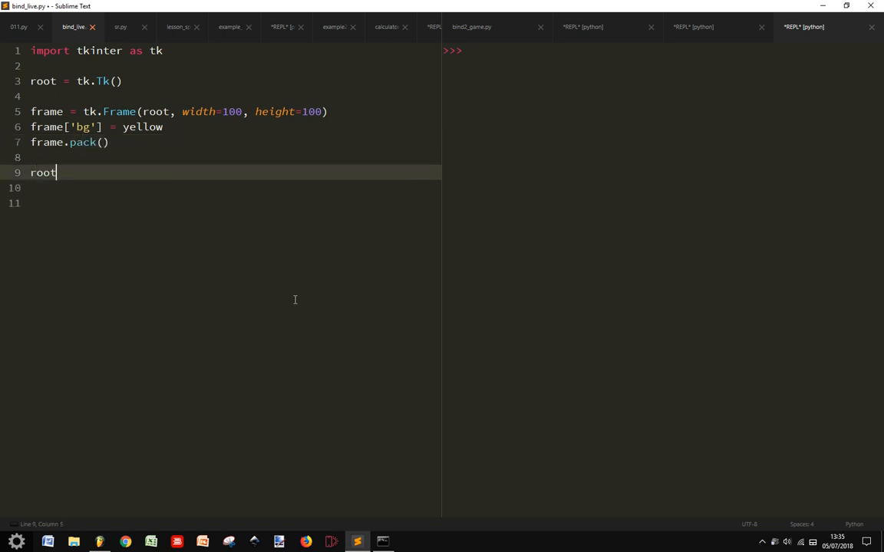
pyautogui.write('.mainlo')
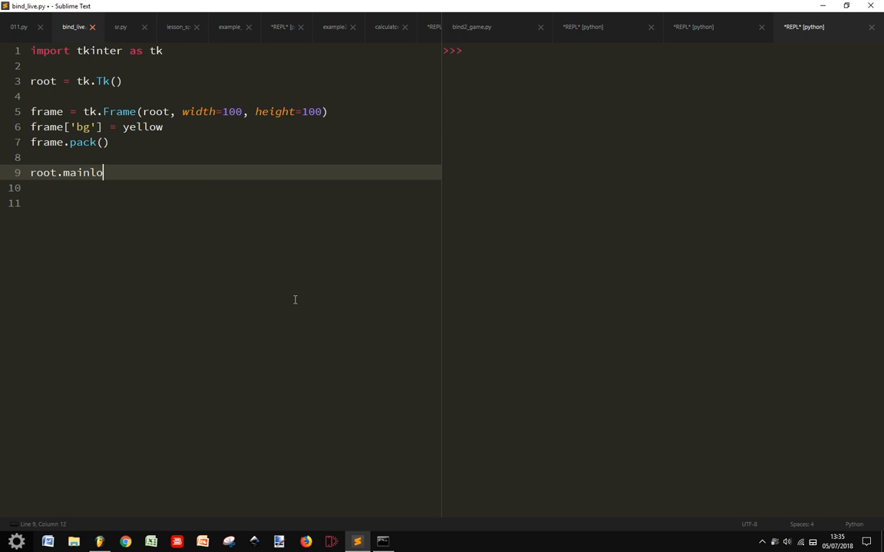
pyautogui.write('op()')
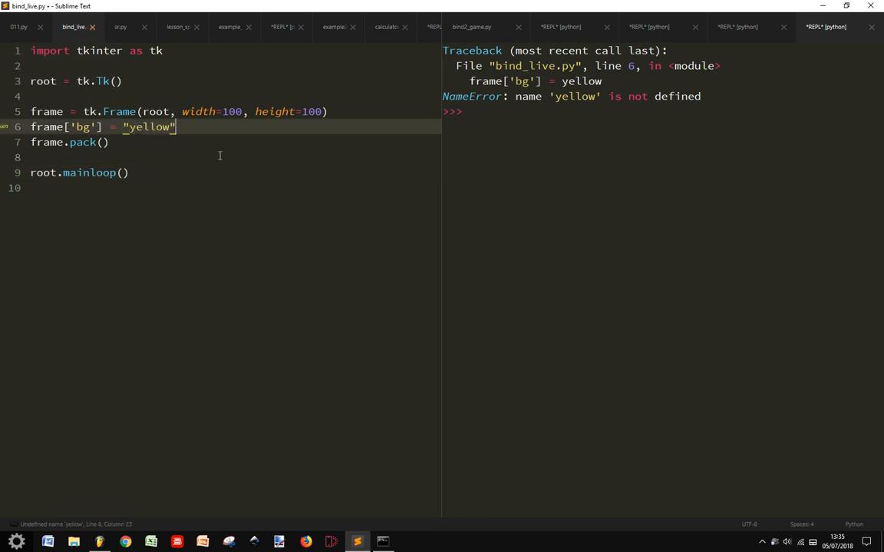
# Run the script with the quoted 'yellow' and close the resulting yellow window.
pyautogui.press('Ctrl+B')
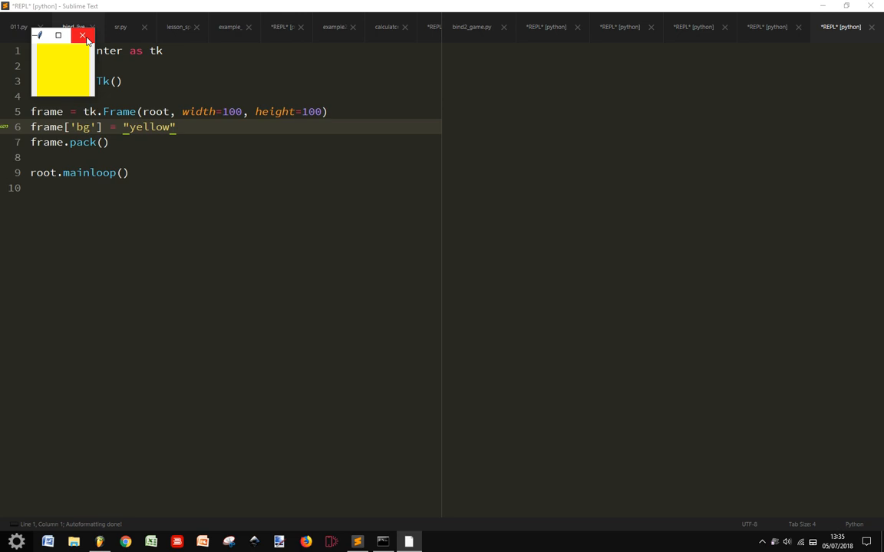
pyautogui.click(82, 36)
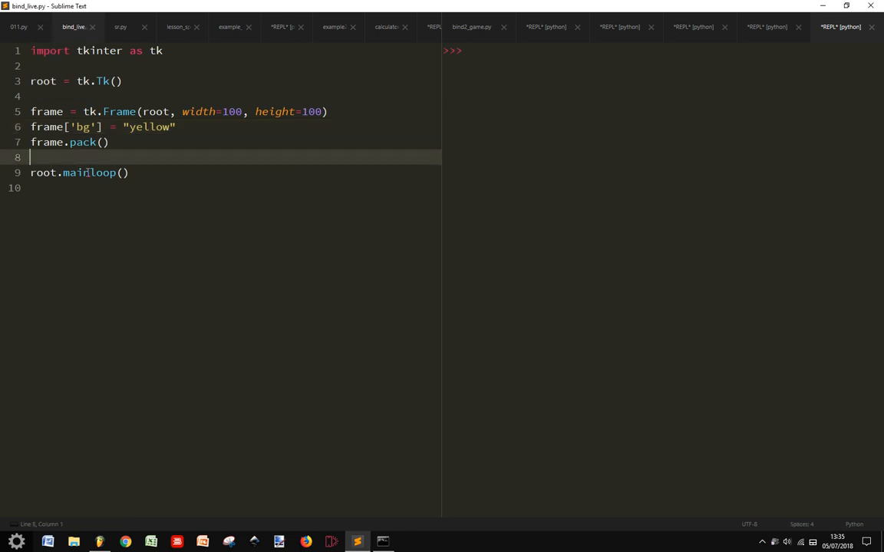
# Write 'label = tk.Label(root)' and 'label.pack()' to add a label to the window.
pyautogui.write('la')
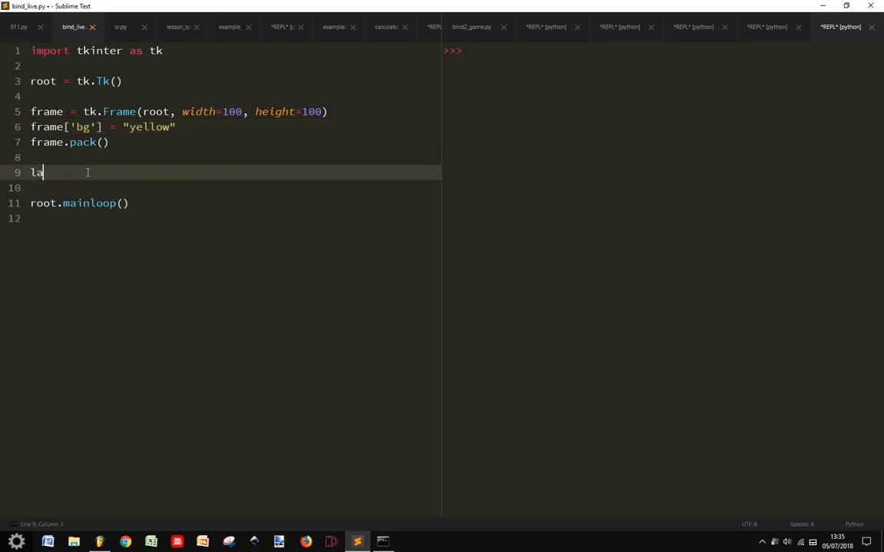
pyautogui.write('bel = Label(')
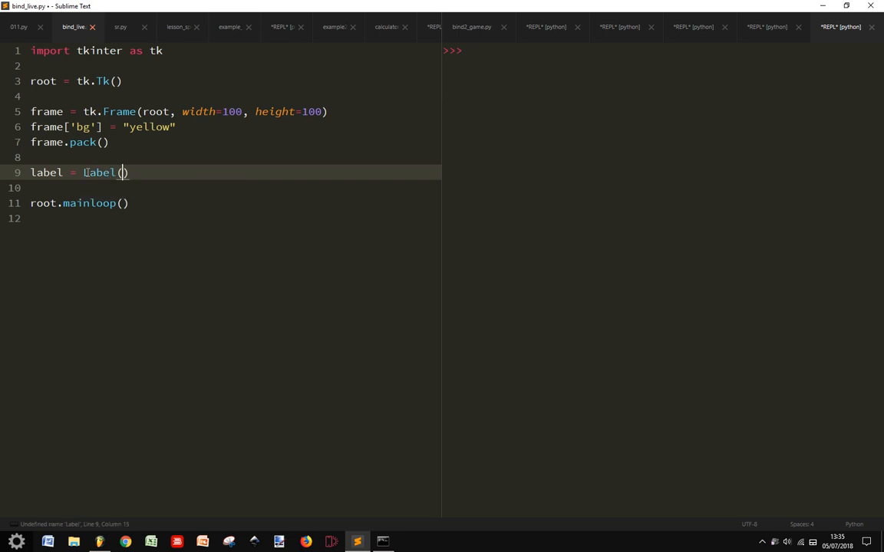
pyautogui.write('tk.')
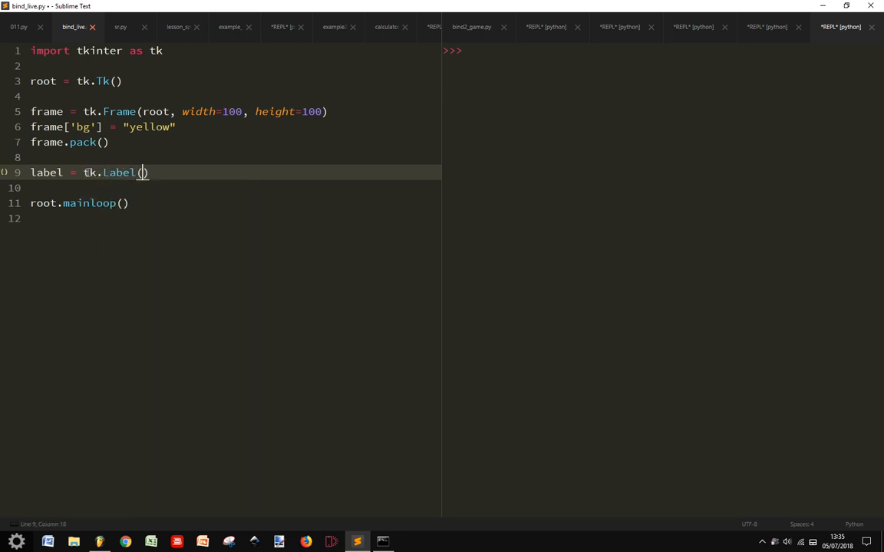
pyautogui.write('root')
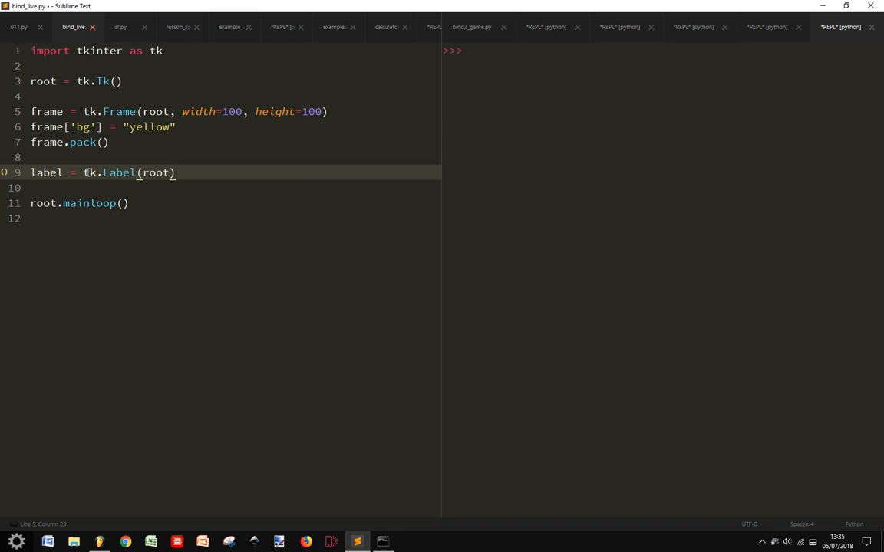
pyautogui.write('label.pack(')
pyautogui.write('fram.bind(')
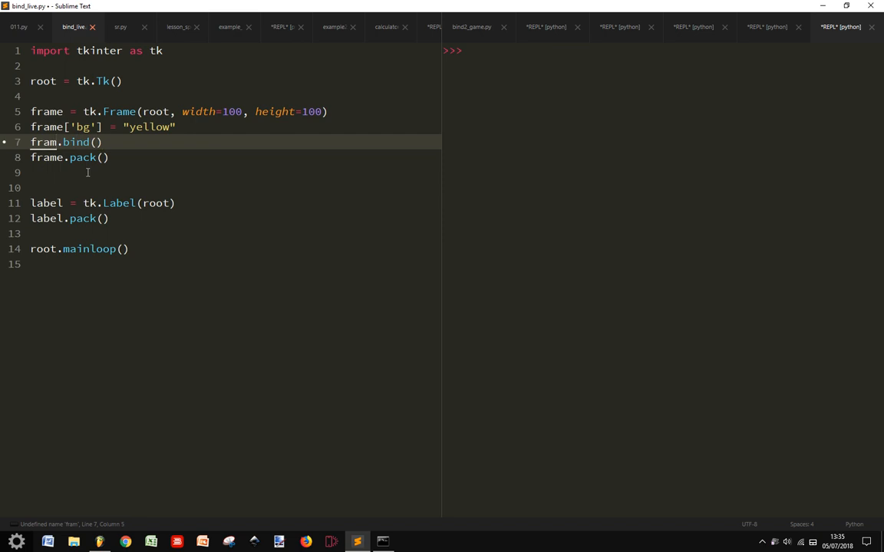
# Write frame.bind("<Button-1>", clicked) linking left clicks on the frame to the handler.
pyautogui.write('e')
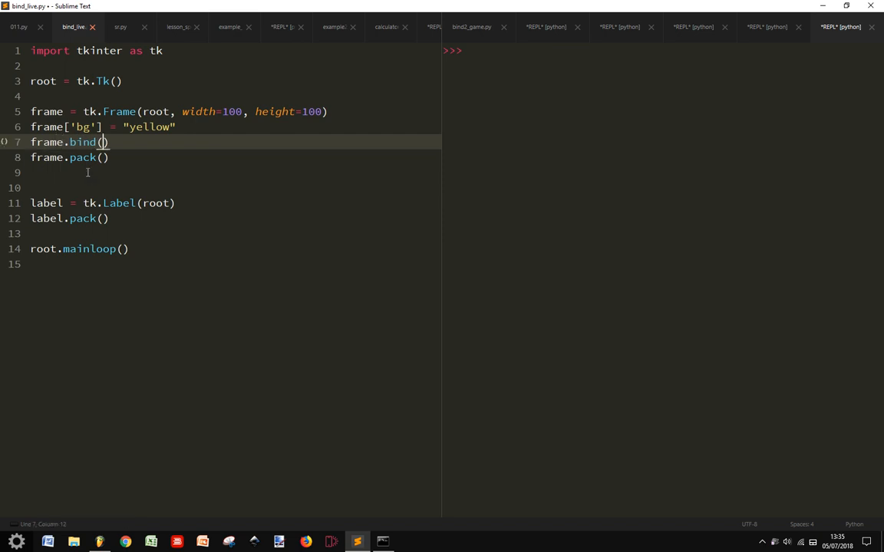
pyautogui.write('"<')
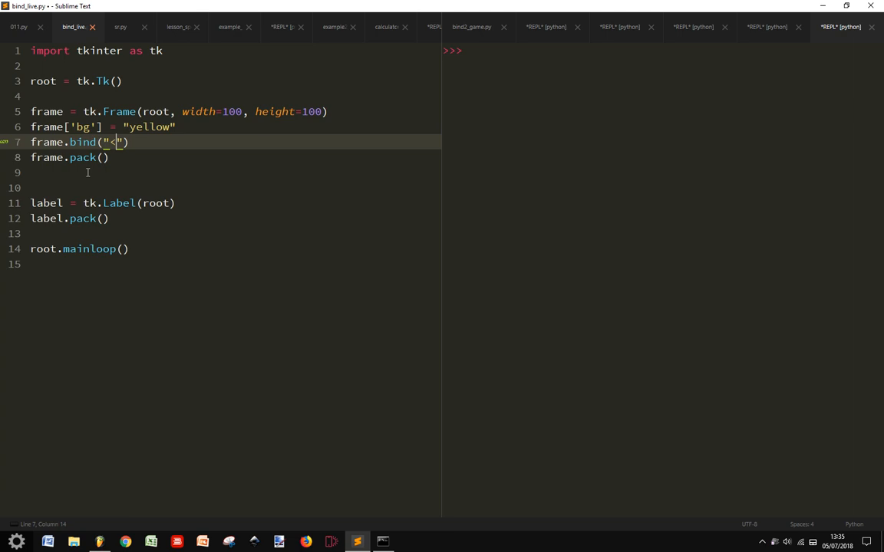
pyautogui.write('Button')
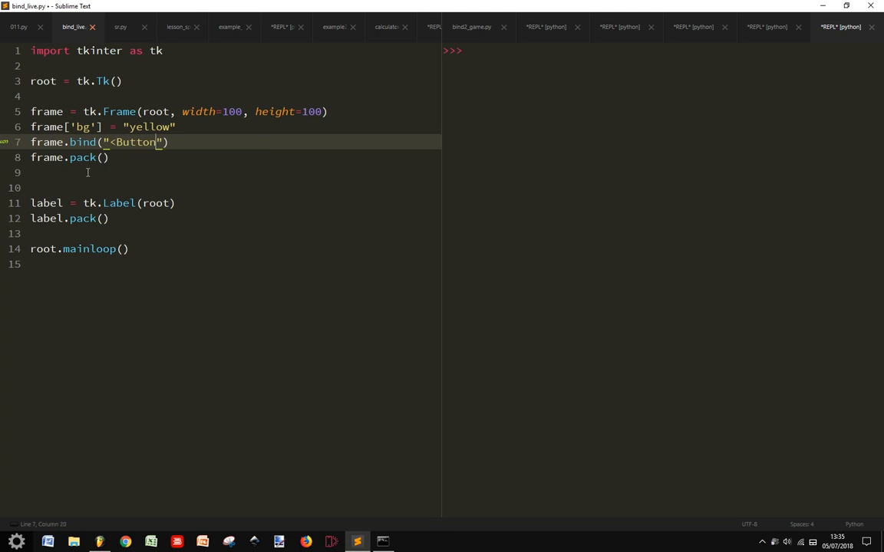
pyautogui.write('-1')
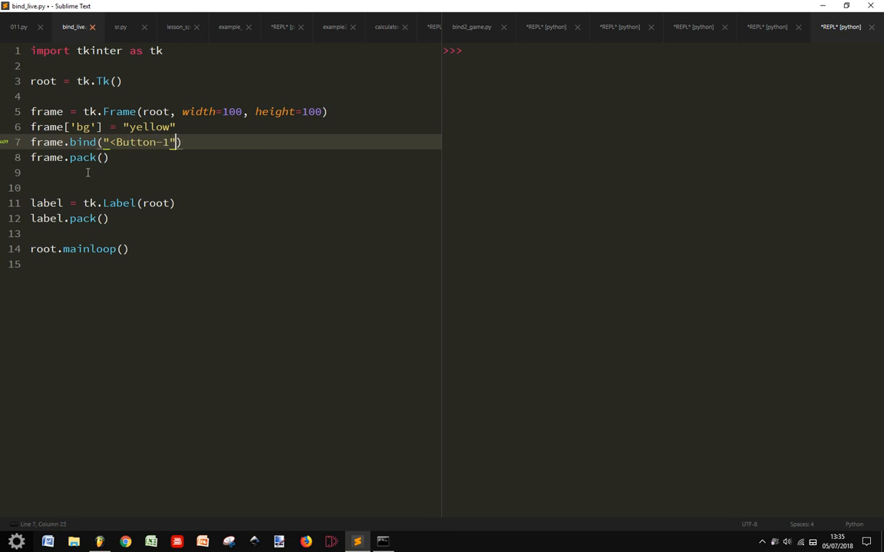
pyautogui.write('>')
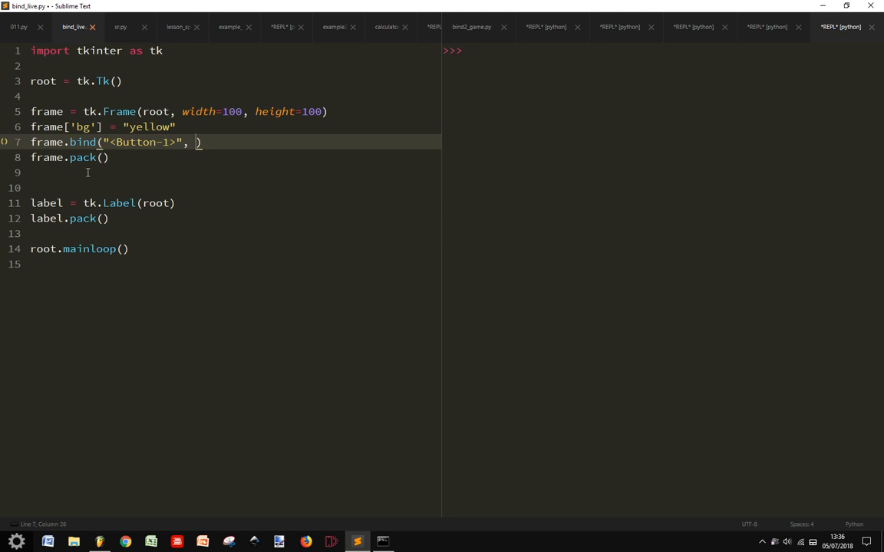
pyautogui.click(19, 28)
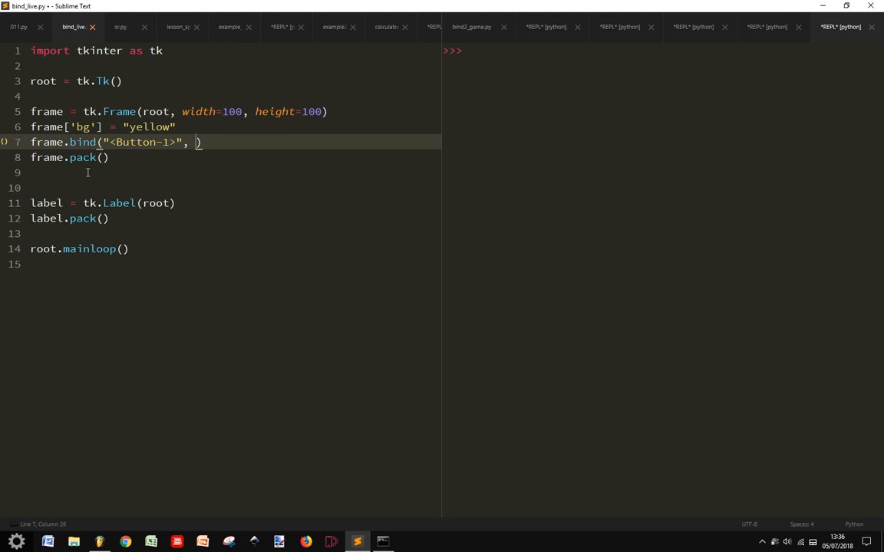
pyautogui.write('clocked')
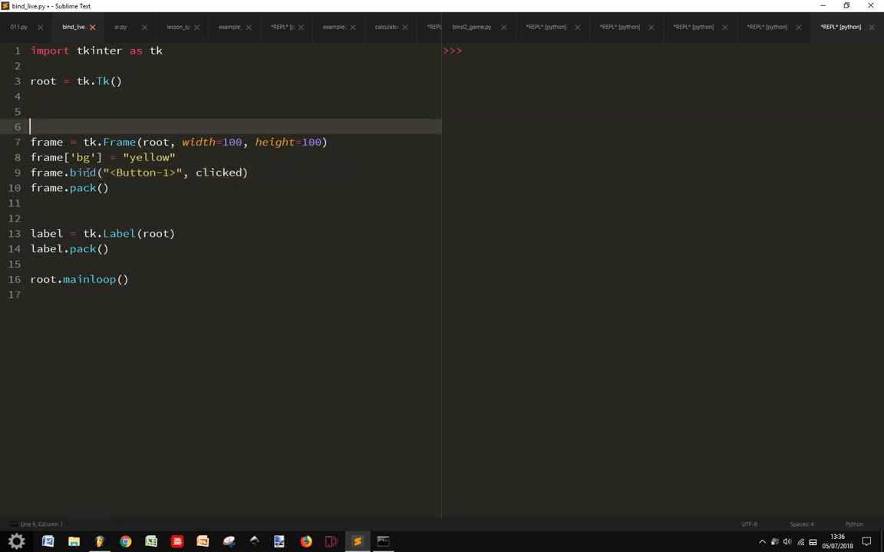
# Define 'def clicked(event):' with a print() call in its body.
pyautogui.write('def cl')
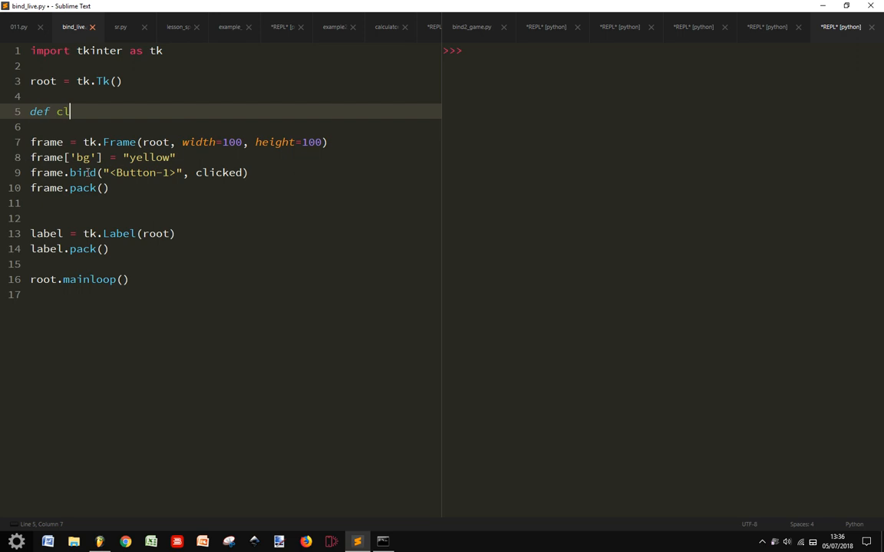
pyautogui.write('icked(ev')
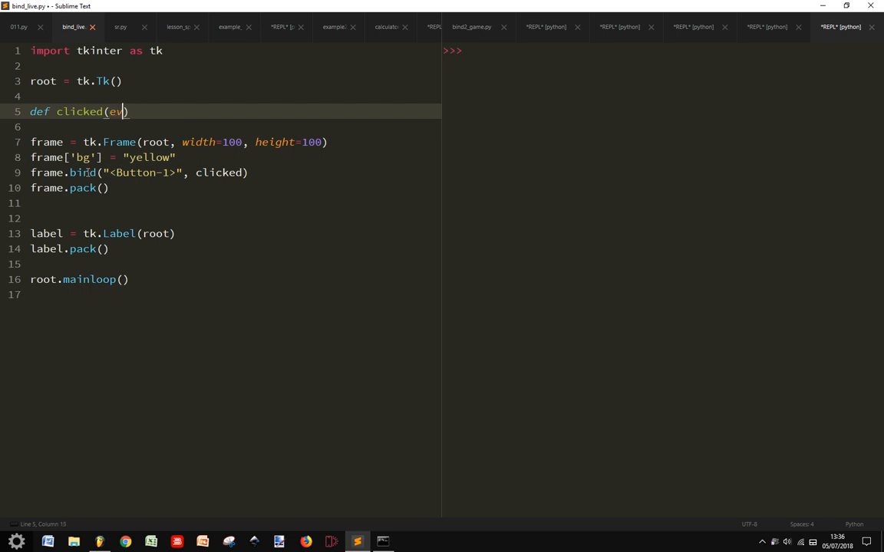
pyautogui.write('ent):')
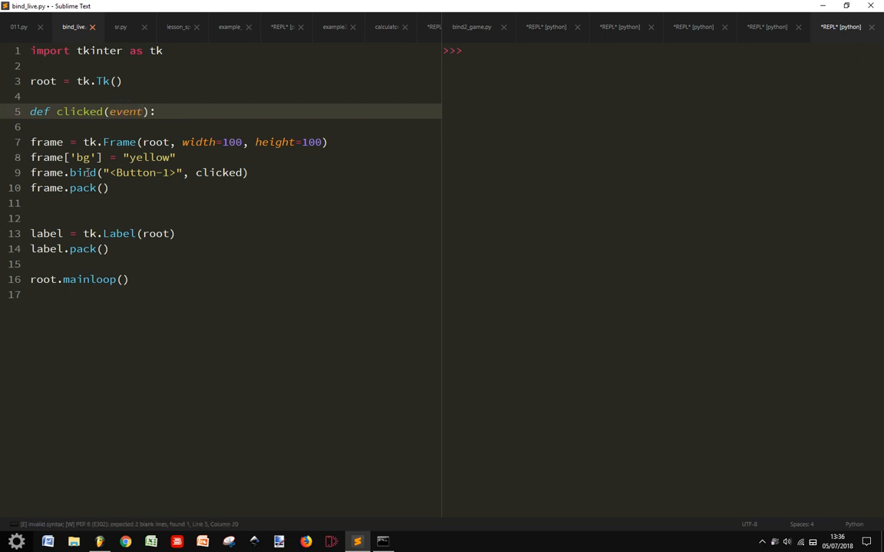
pyautogui.write('print()')
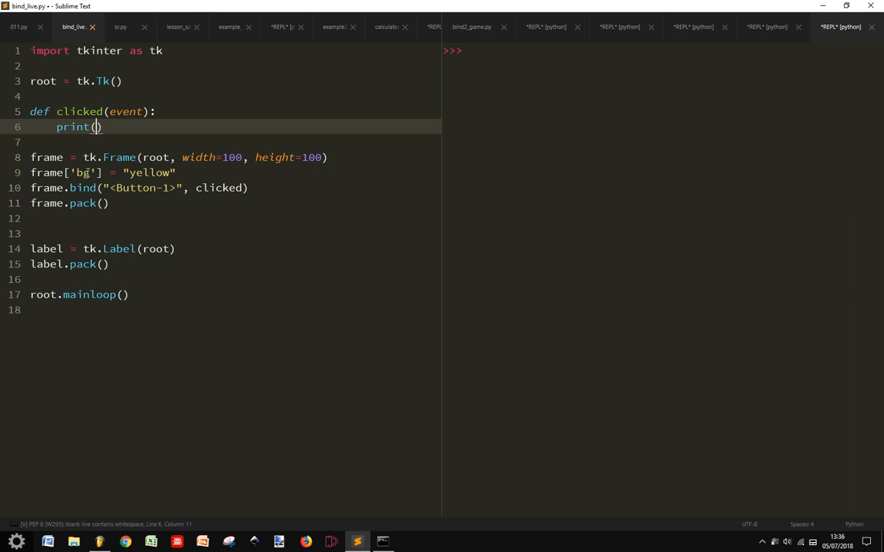
# Make the print output event.x and event.y click coordinates.
pyautogui.write('eve')
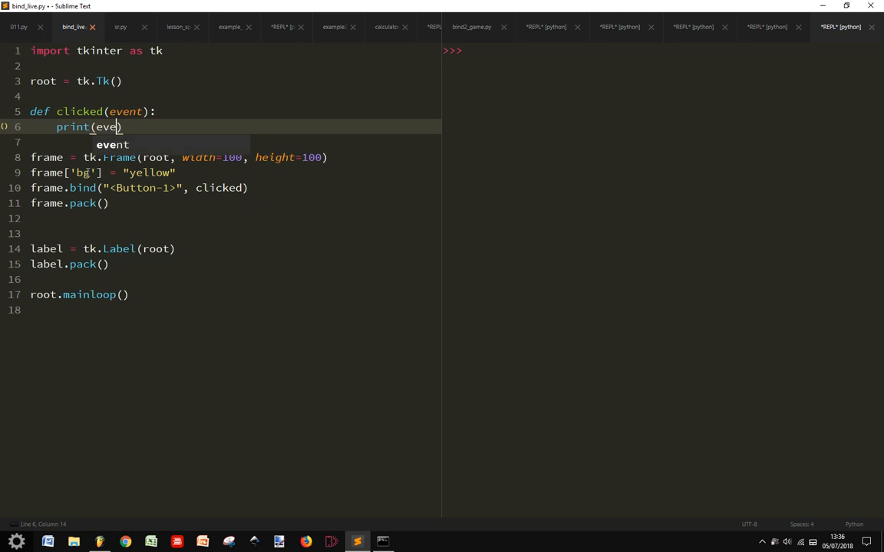
pyautogui.write('n.')
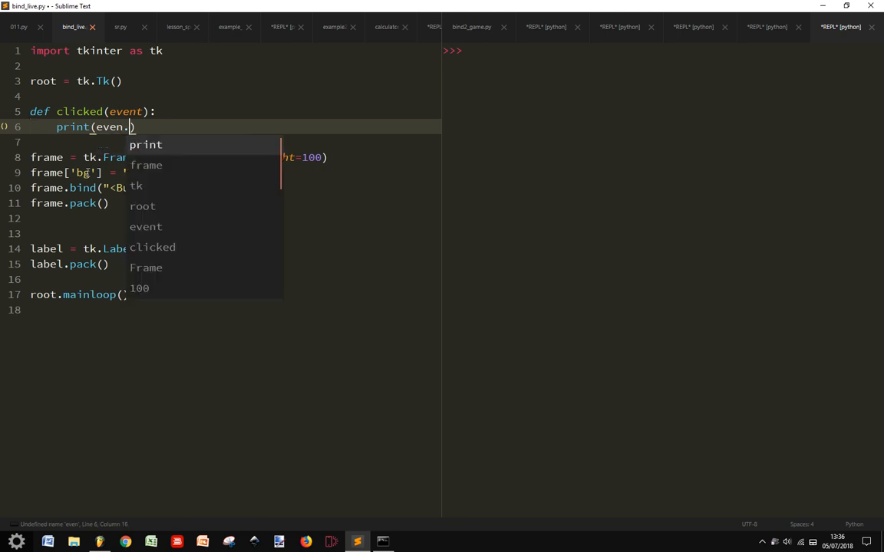
pyautogui.write('x')
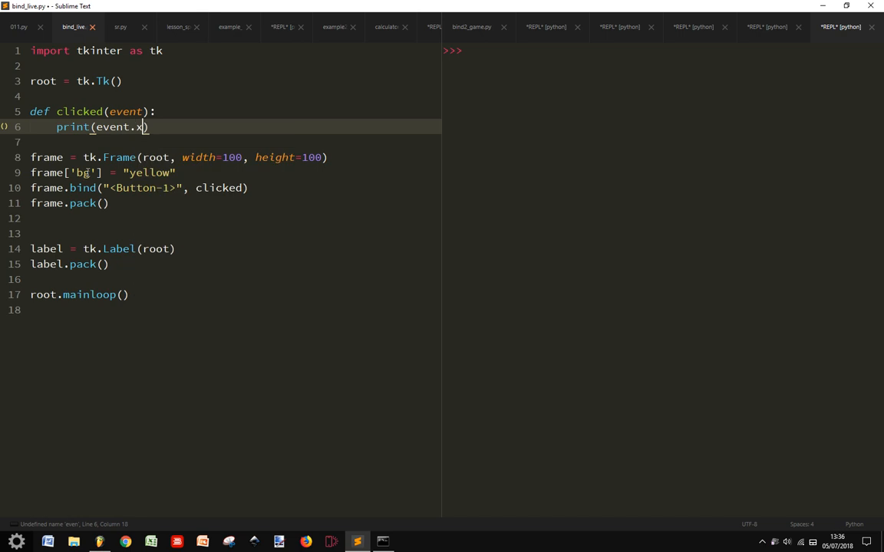
pyautogui.write(', event.y')
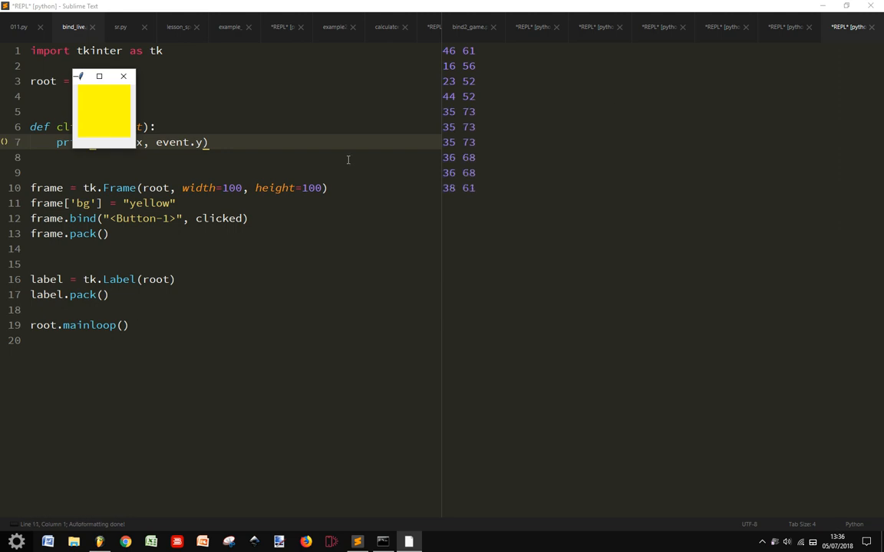
# Click the yellow frame several times to print coordinate pairs, then close the Tk window.
pyautogui.click(104, 115)
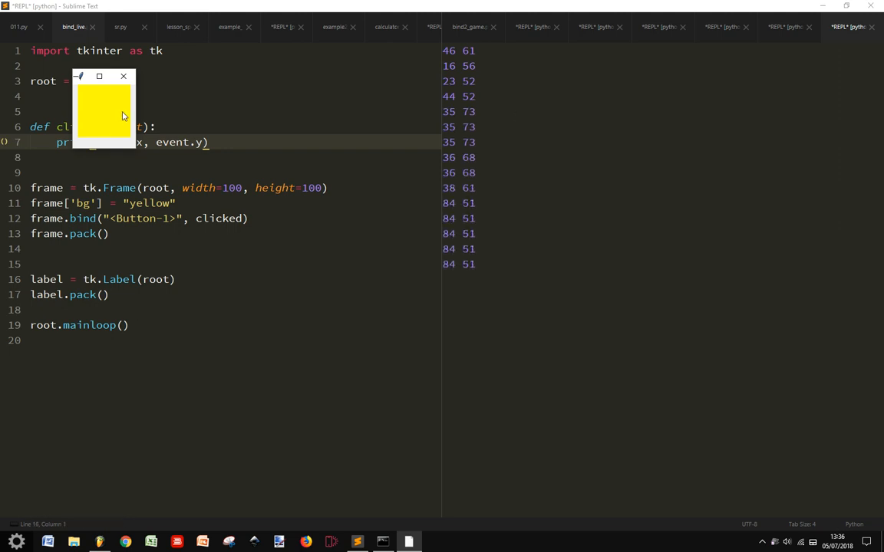
pyautogui.click(123, 77)
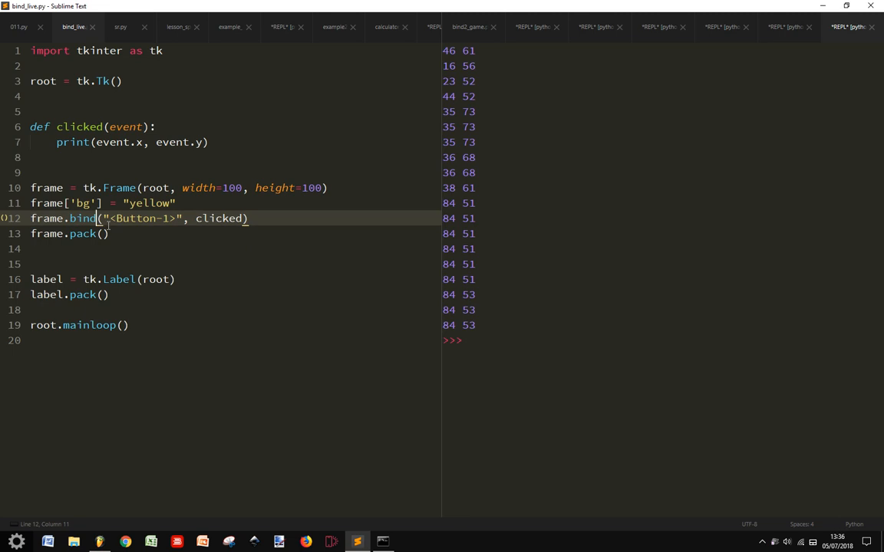
pyautogui.moveTo(146, 162)
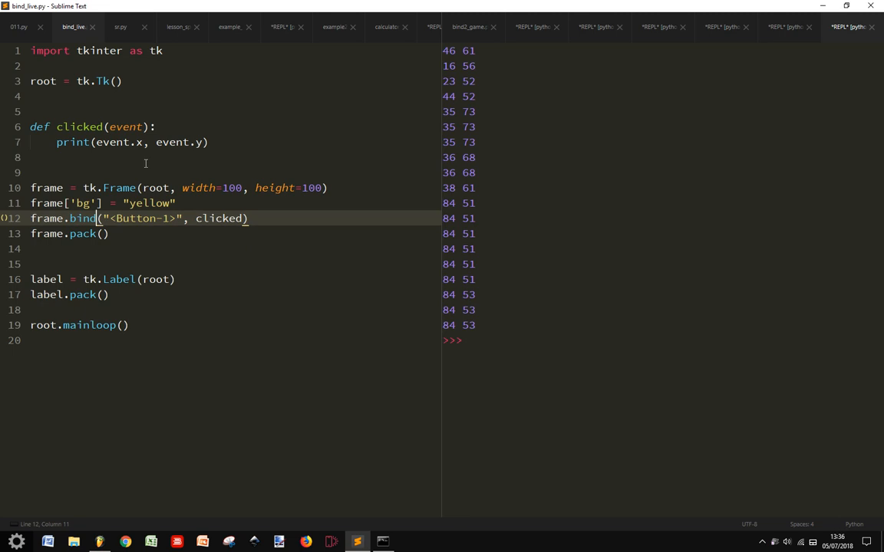
pyautogui.click(138, 188)
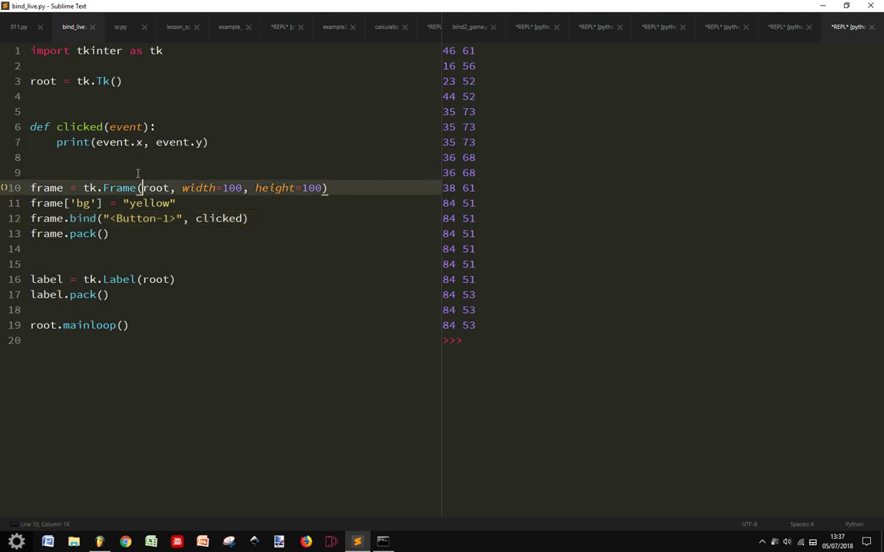